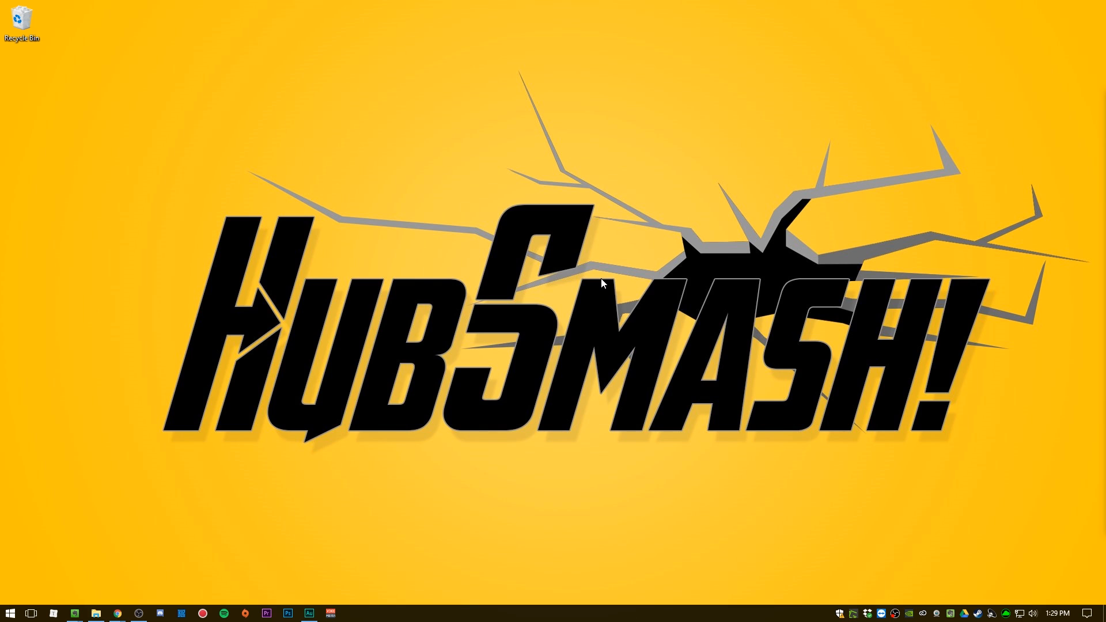
mouse_move(543, 277)
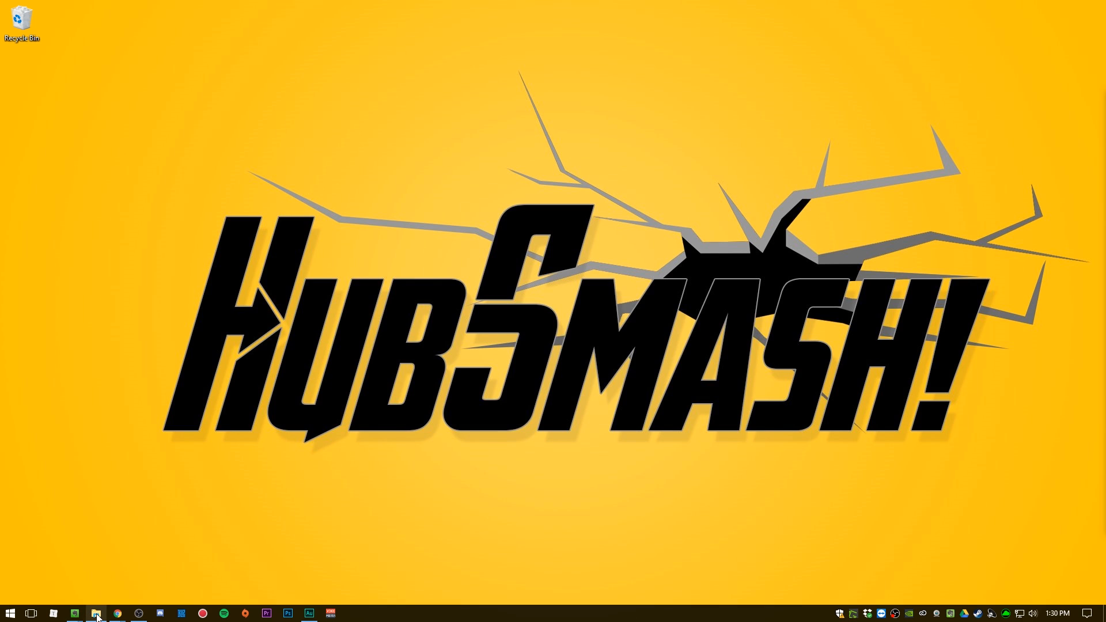
Step: Bring up the HelpMain folder with launchershortcut.exe, then open the Start menu
left_click(96, 613)
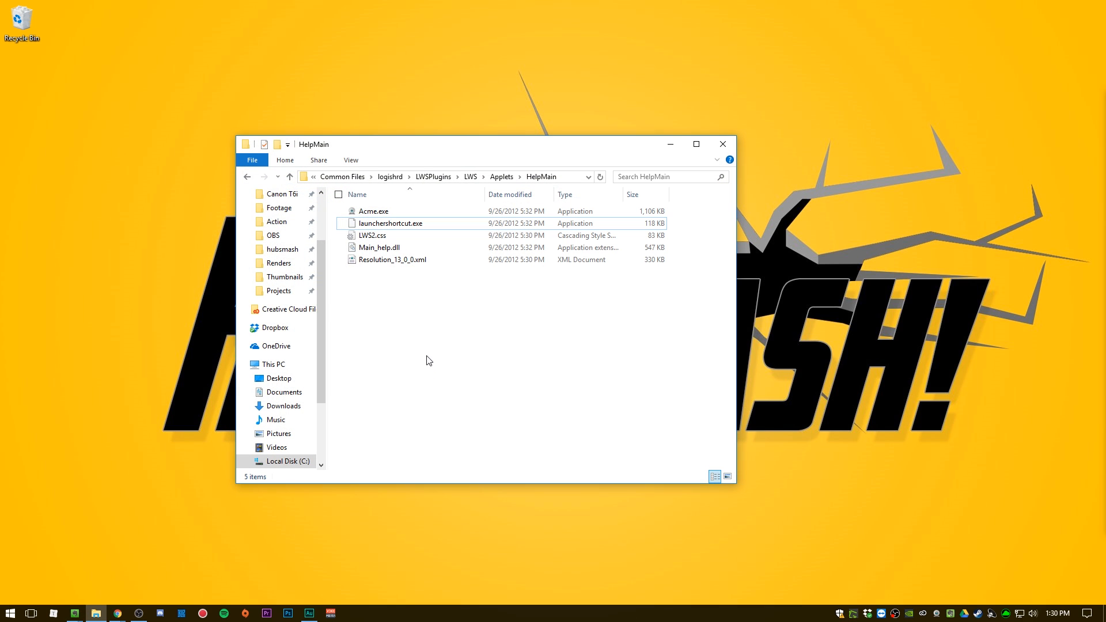
mouse_move(390, 223)
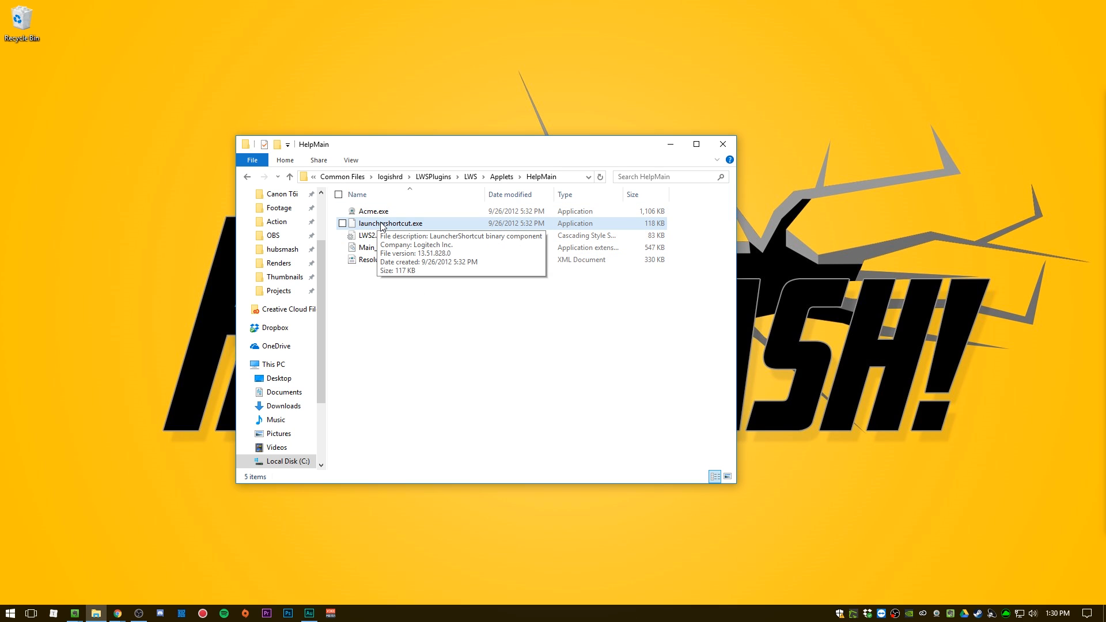
left_click(9, 612)
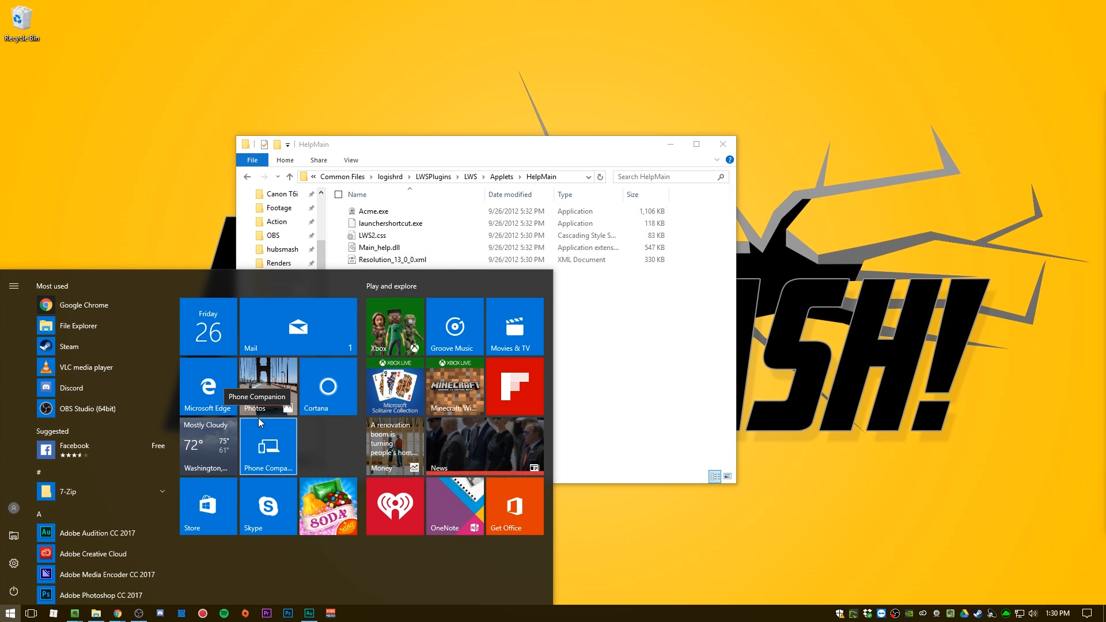
Step: Search 'logite' and open the file location of Logitech Webcam Software
type("logite")
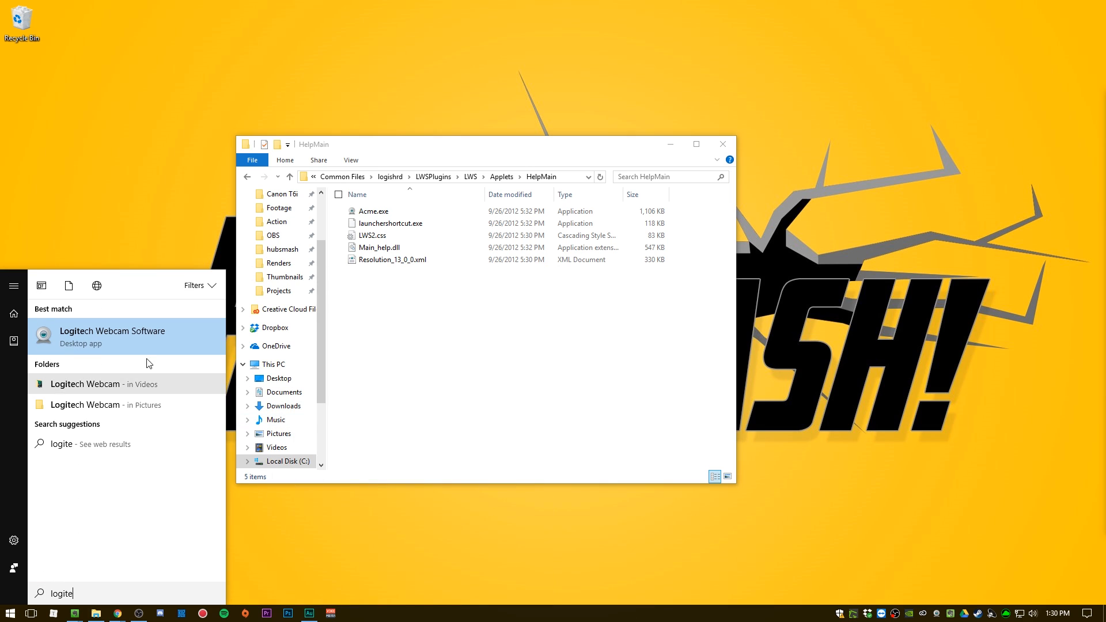
right_click(112, 336)
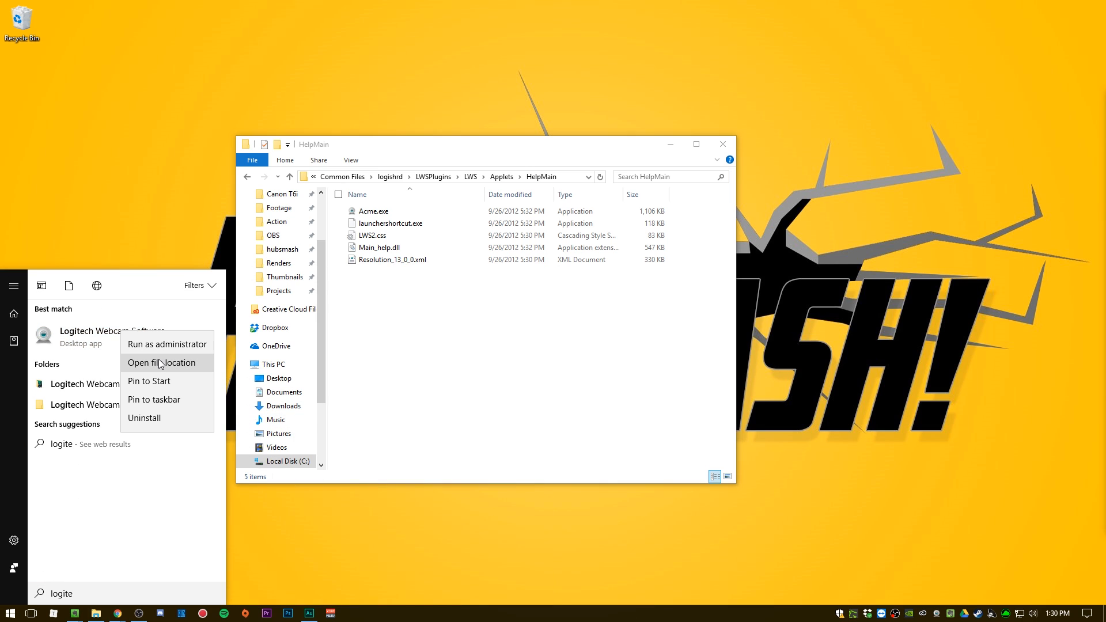
left_click(161, 362)
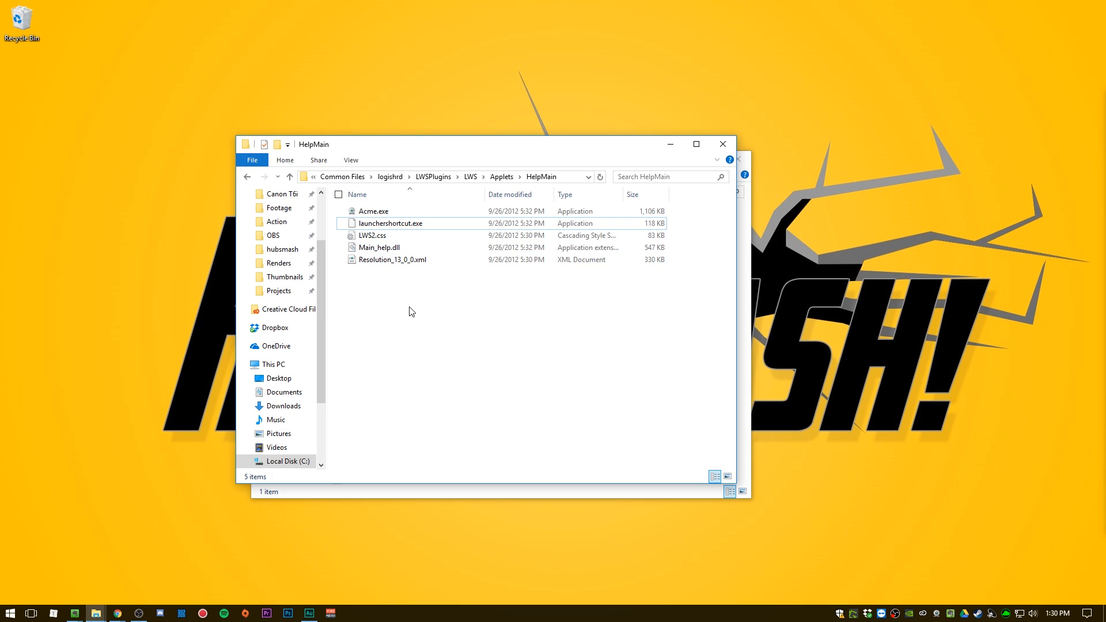
mouse_move(390, 224)
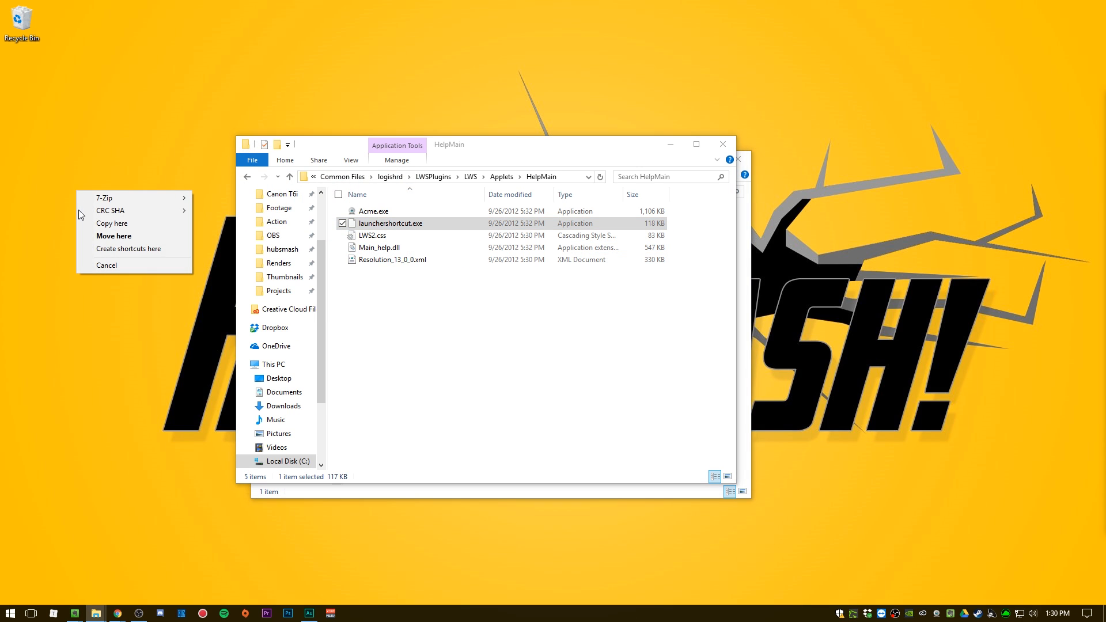
Step: Create desktop shortcuts for launchershortcut.exe and Logitech Webcam Software
left_click(128, 249)
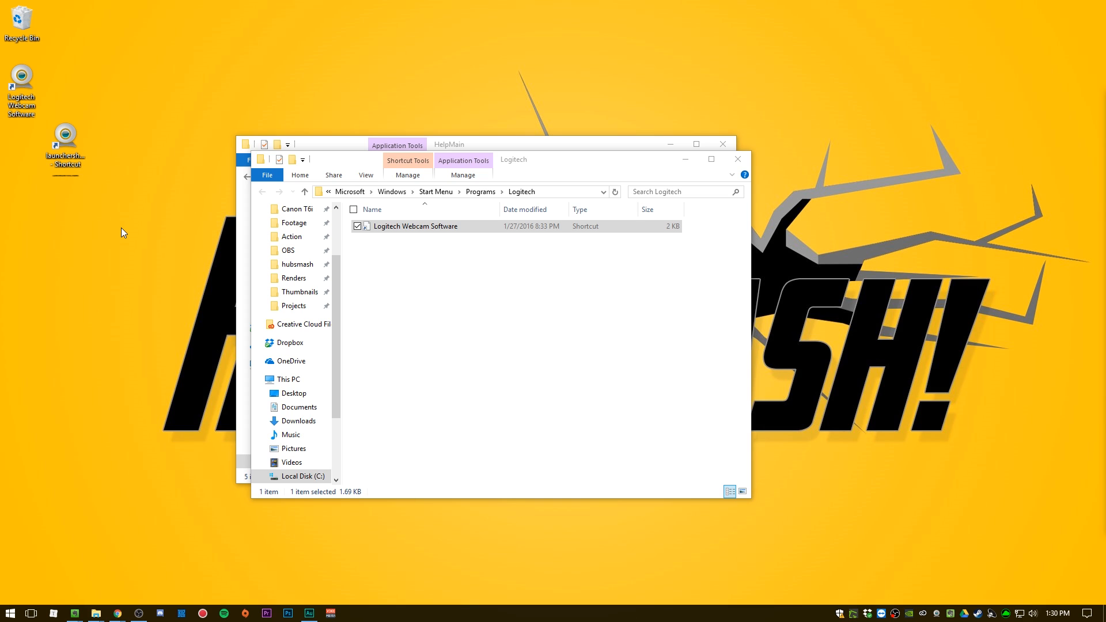
mouse_move(161, 235)
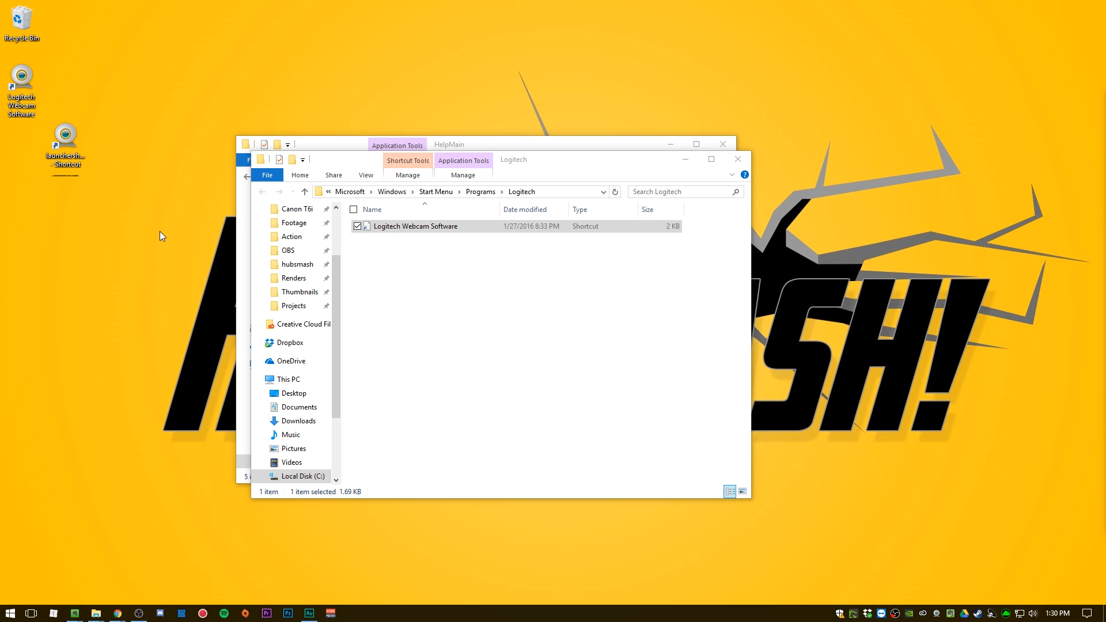
mouse_move(116, 168)
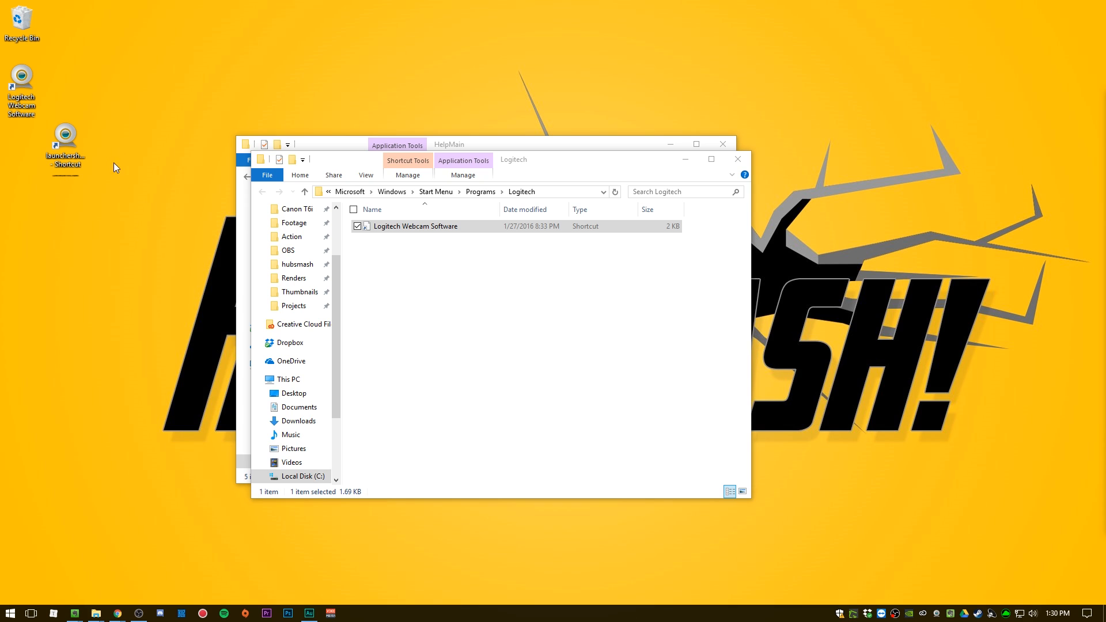
Step: Enable Run as administrator in the launchershortcut.exe shortcut's advanced properties and confirm
right_click(65, 139)
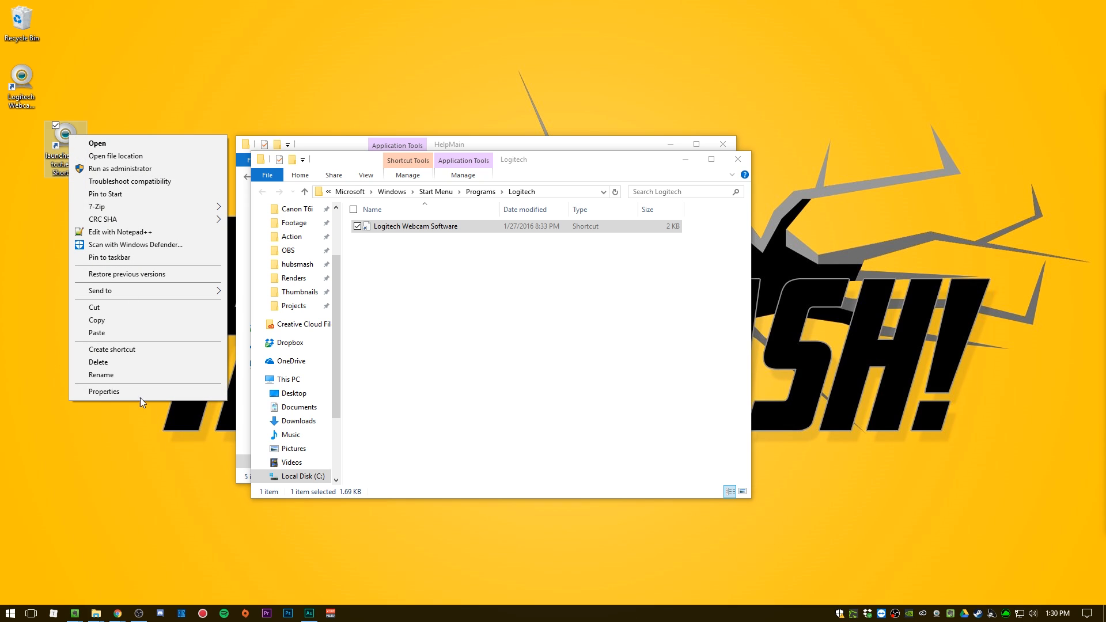
left_click(104, 392)
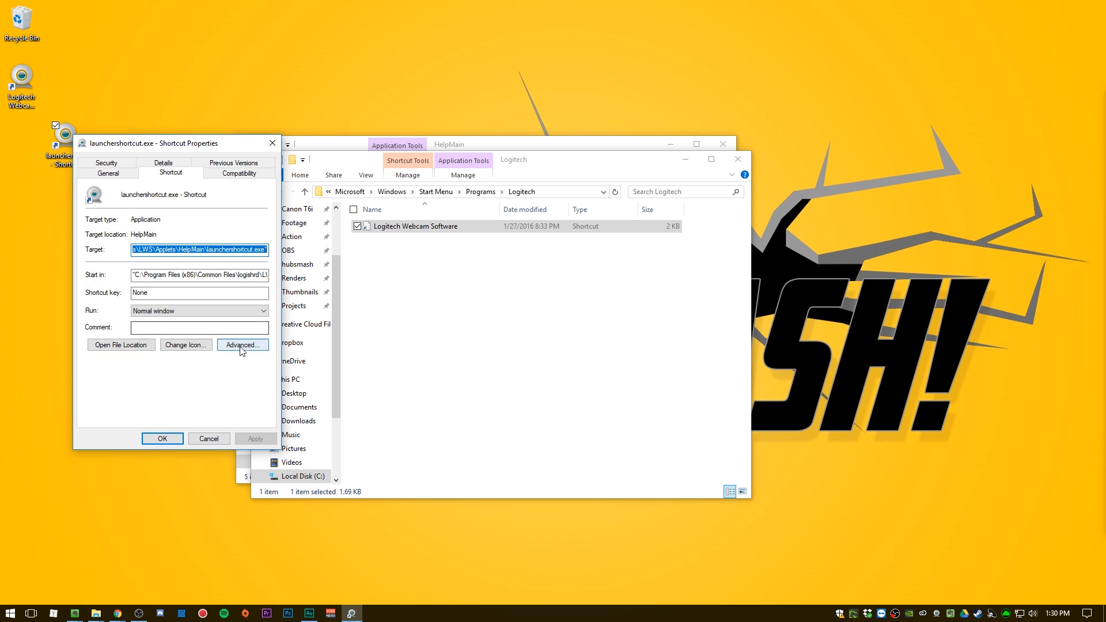
left_click(241, 345)
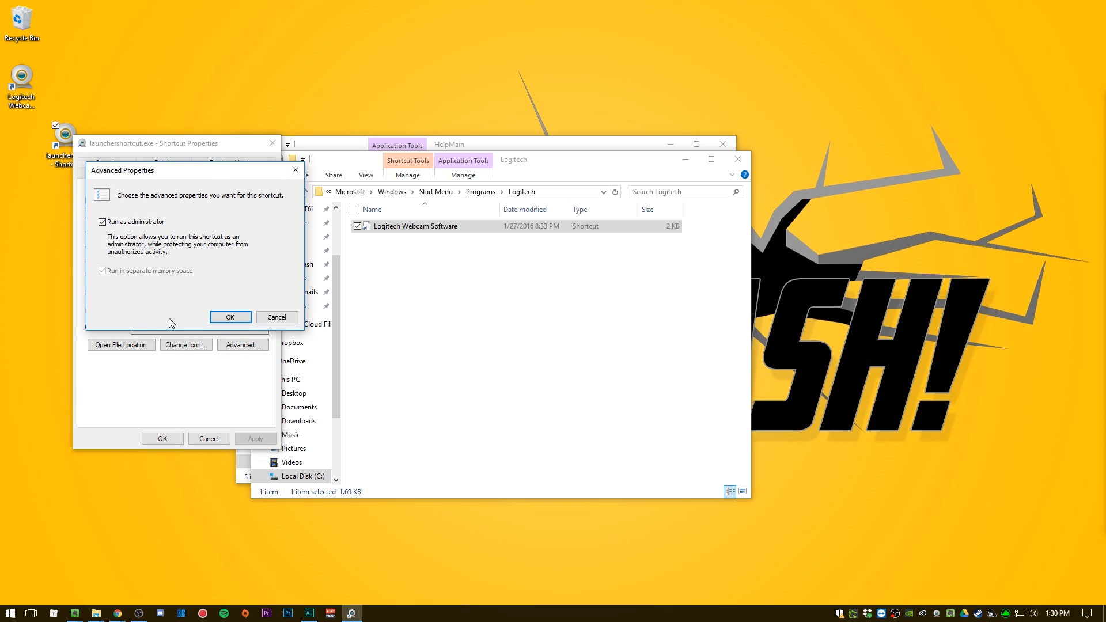
left_click(230, 317)
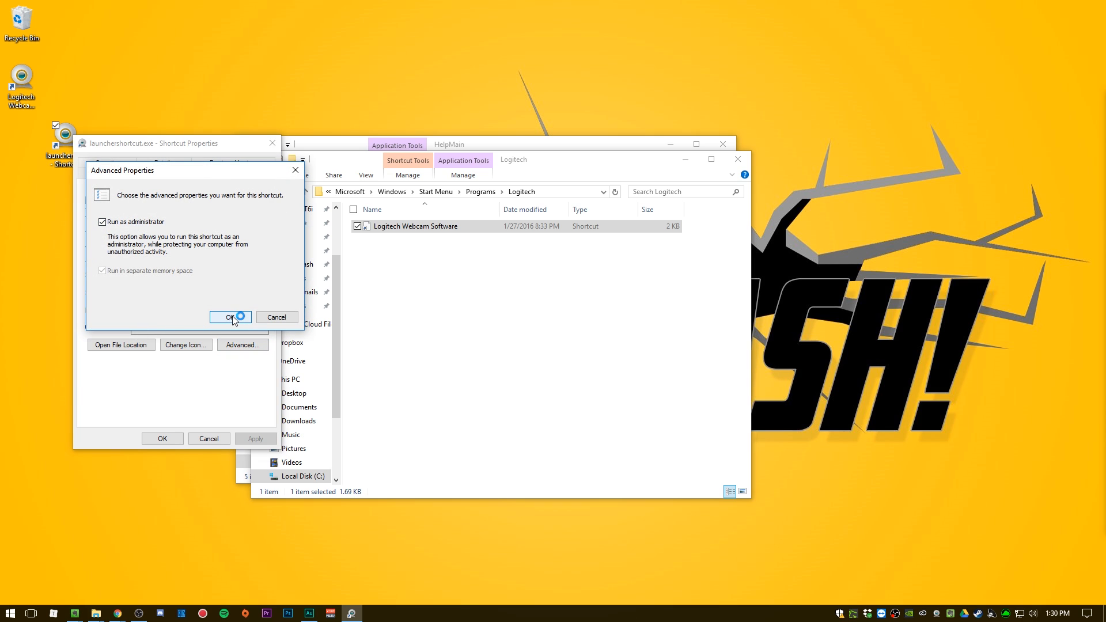
left_click(229, 316)
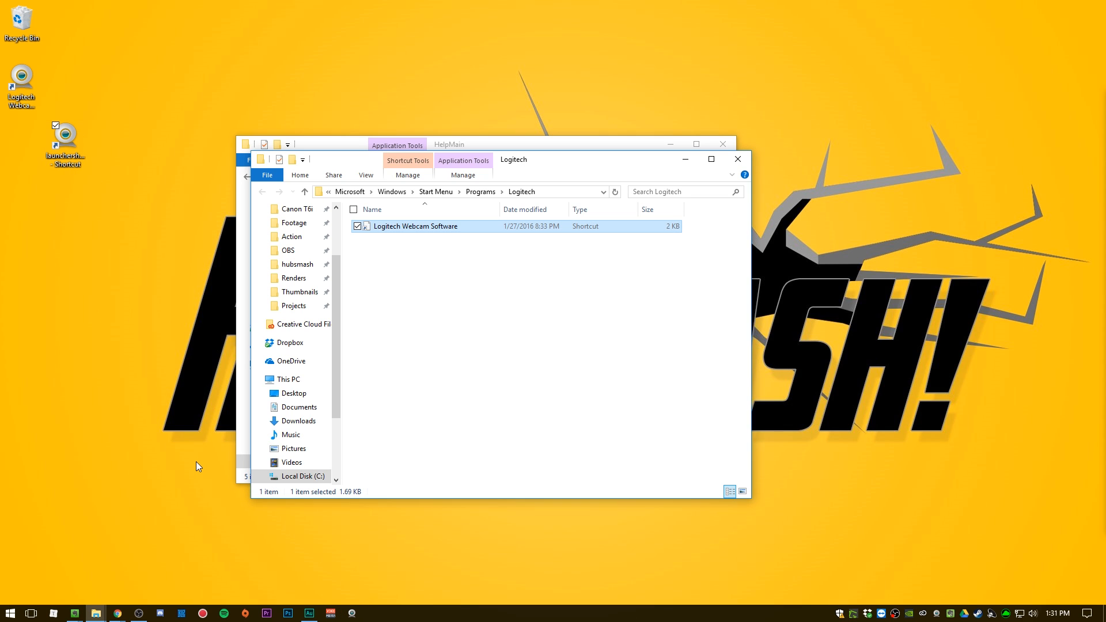
mouse_move(210, 461)
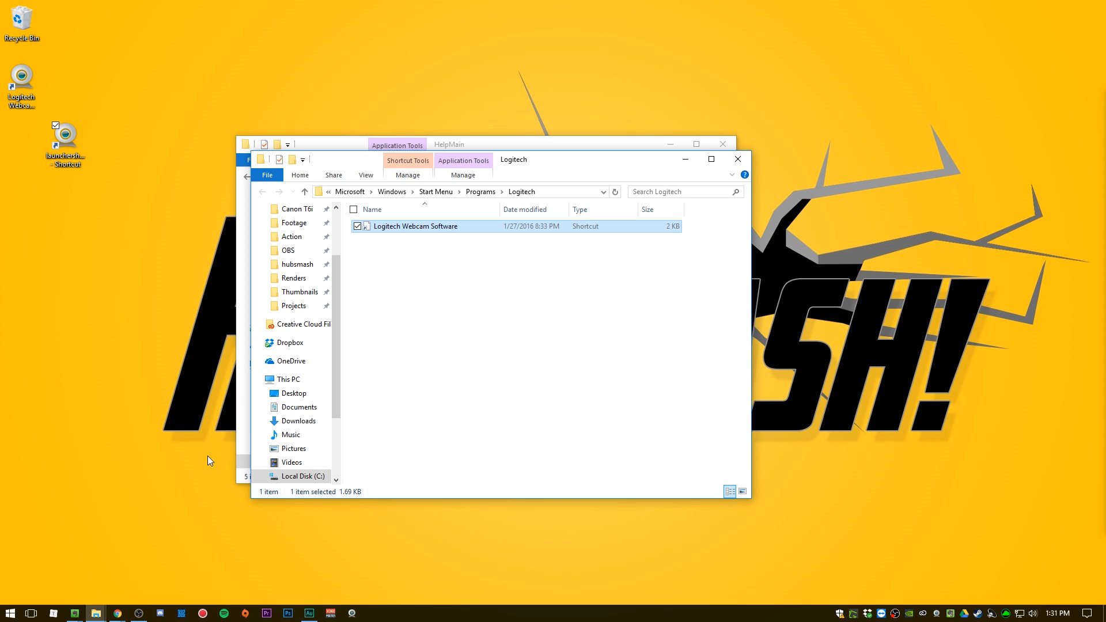